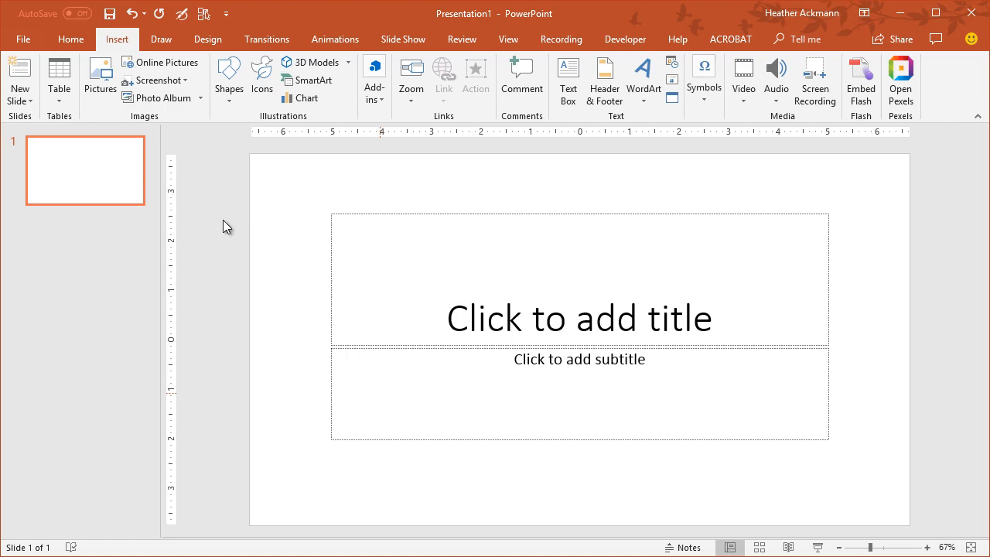
# - Insert the woman-overlooking-the-city photo and stretch it to fill the slide
pyautogui.click(100, 77)
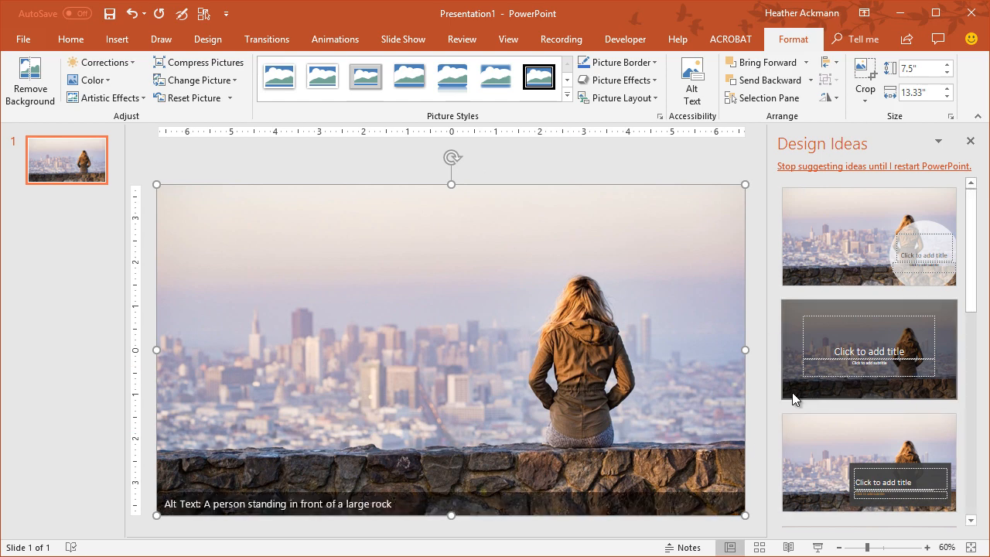
pyautogui.moveTo(710, 397)
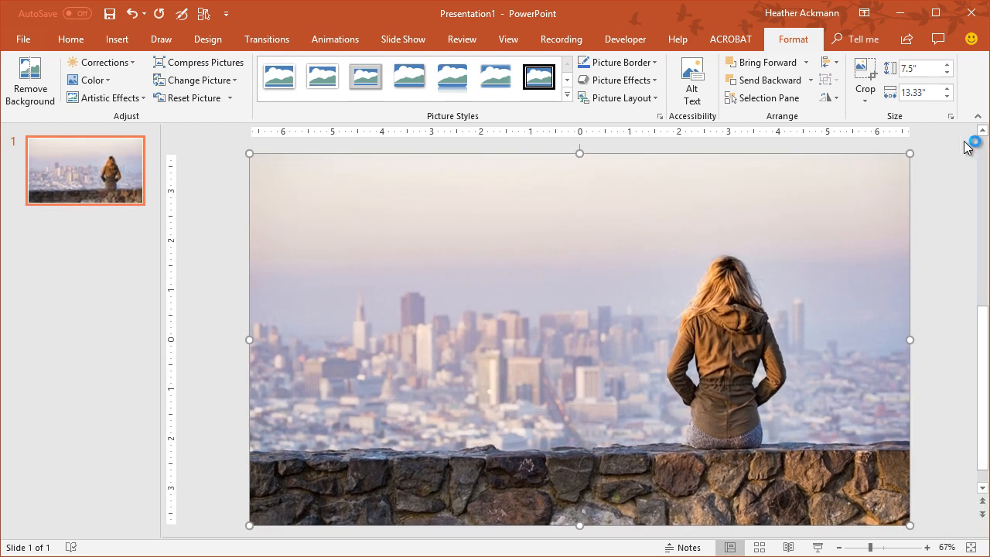
pyautogui.moveTo(742, 256)
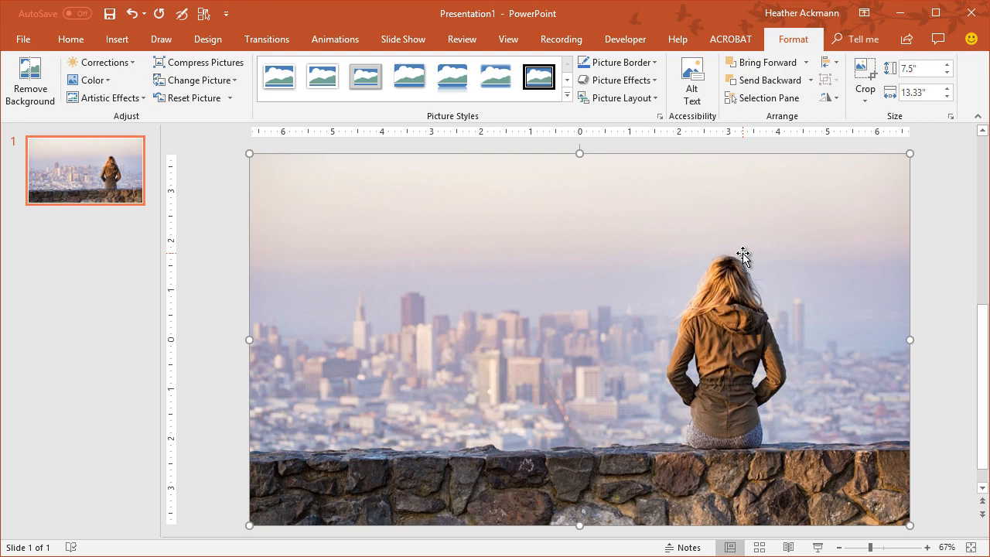
# - Open PowerPoint Options from the File backstage menu
pyautogui.click(24, 39)
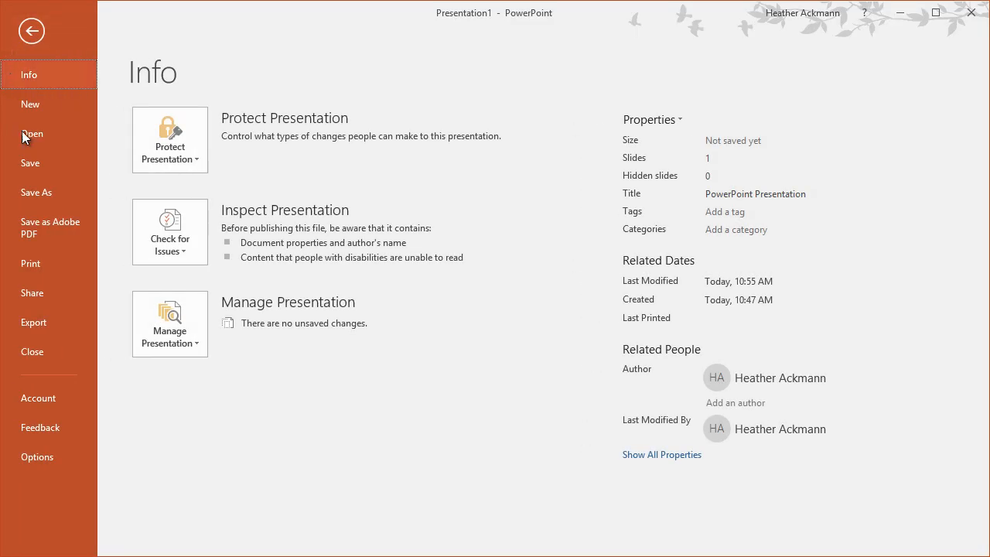
pyautogui.click(31, 31)
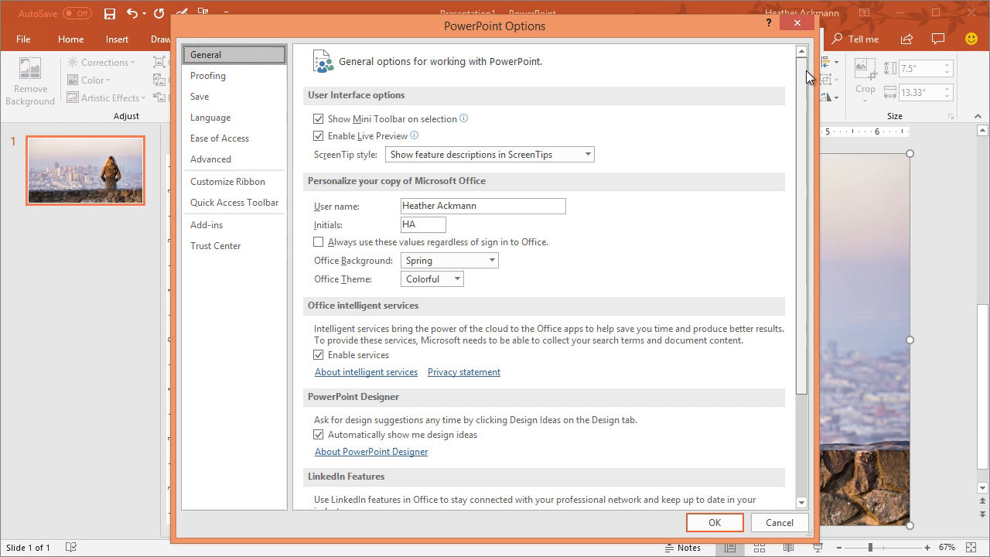
# - Uncheck 'Automatically show me design ideas' under PowerPoint Designer
pyautogui.scroll(-3)
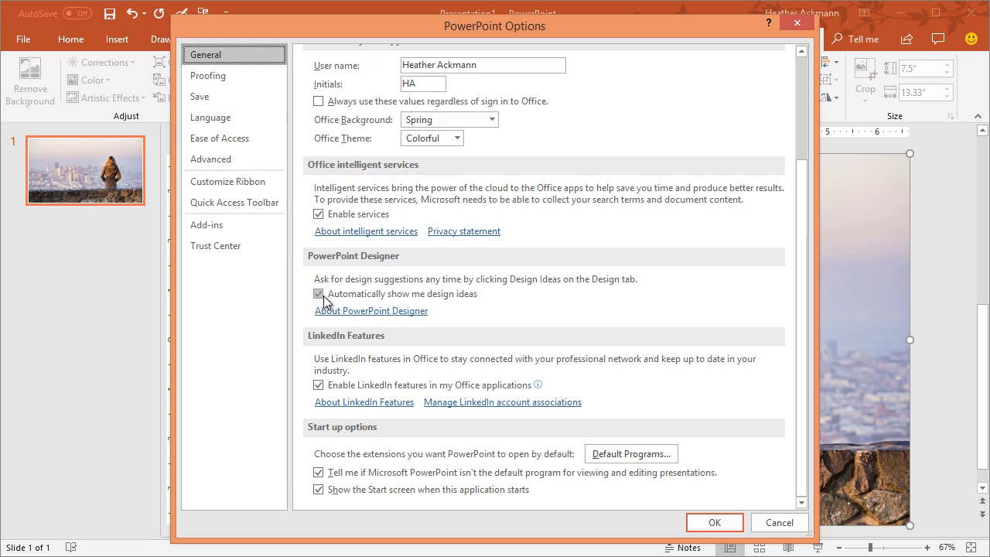
pyautogui.moveTo(366, 301)
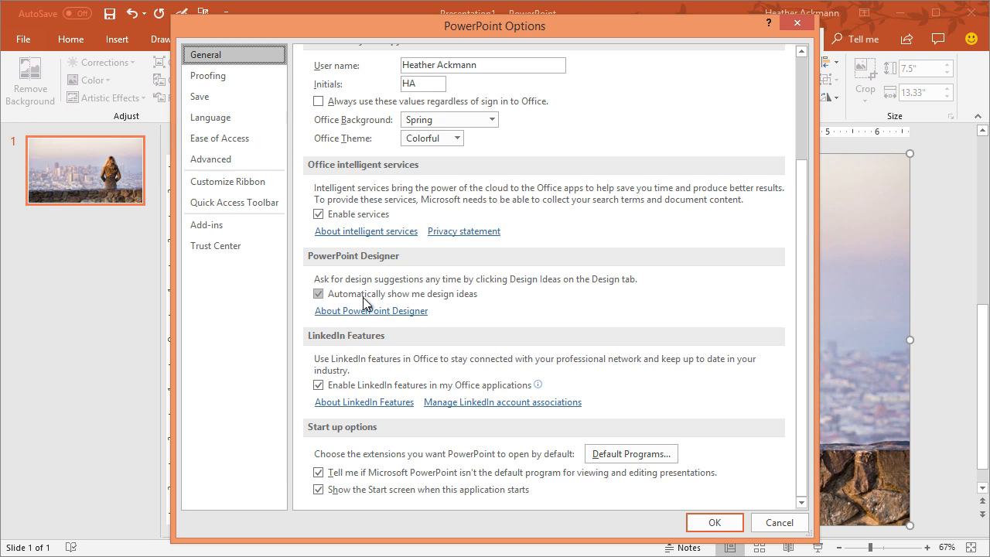
pyautogui.moveTo(444, 303)
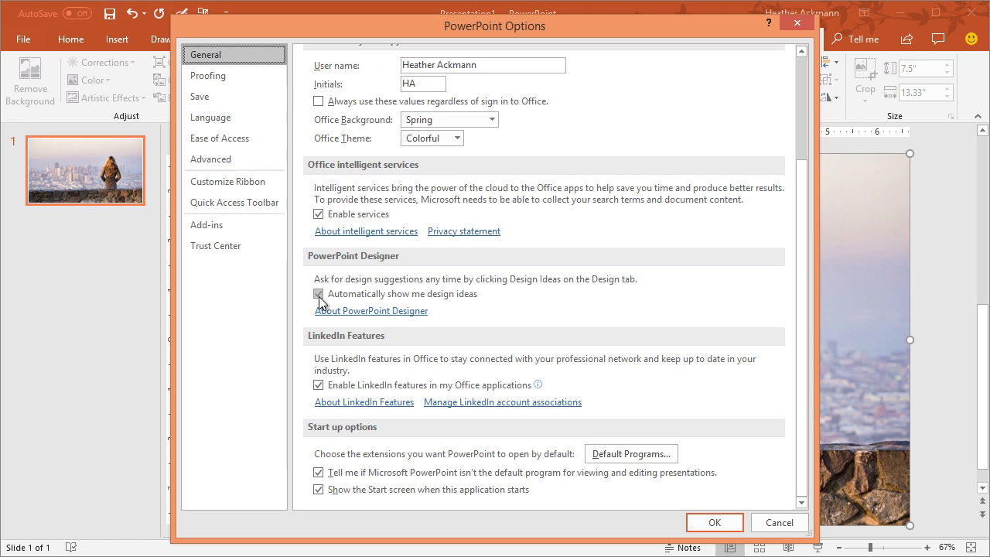
pyautogui.click(318, 305)
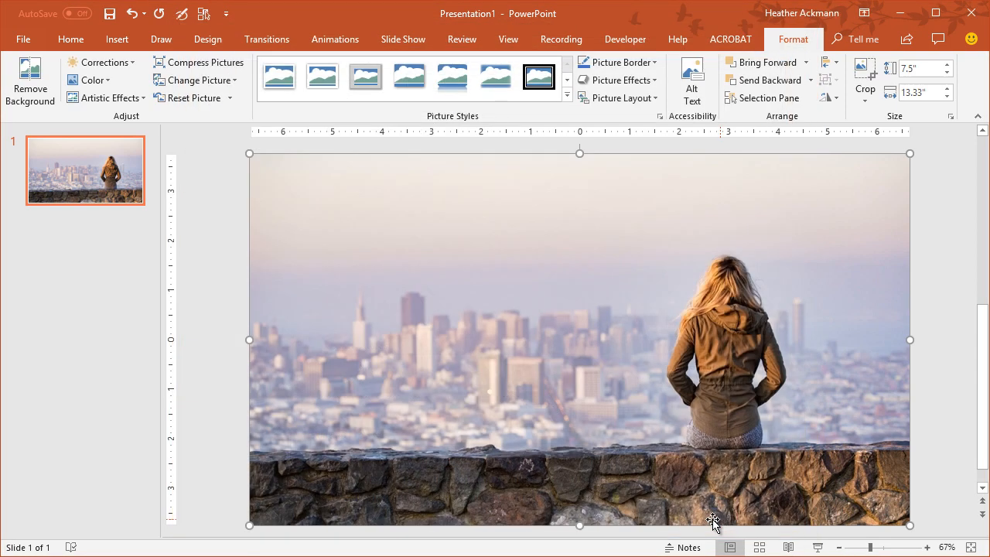
pyautogui.moveTo(497, 430)
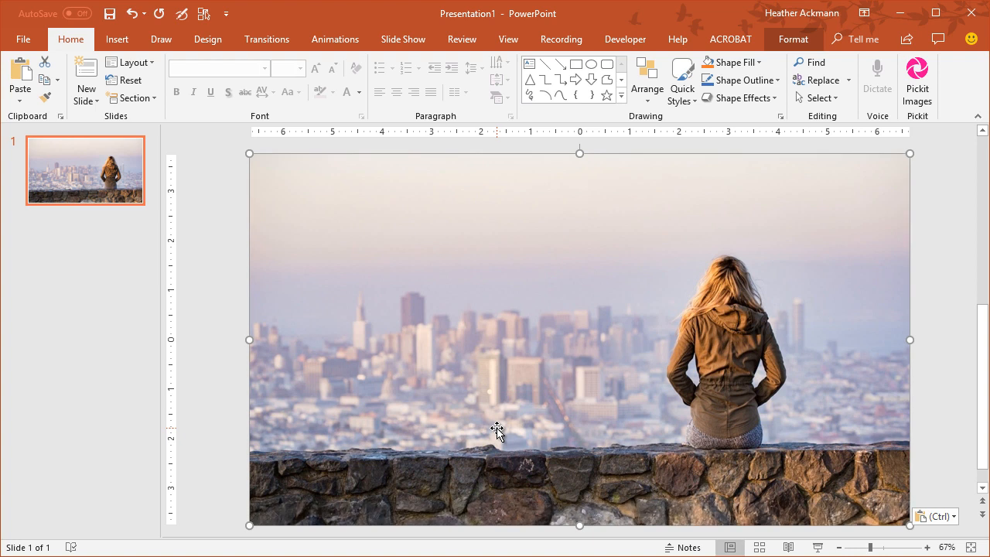
pyautogui.moveTo(179, 129)
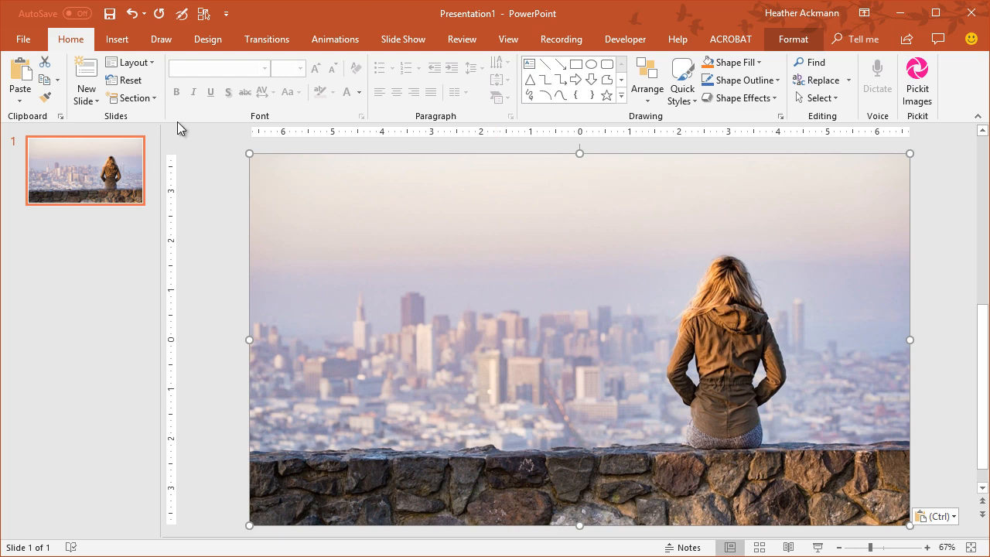
# - Return to the slide and bring up the Design tab's slide design features
pyautogui.click(207, 38)
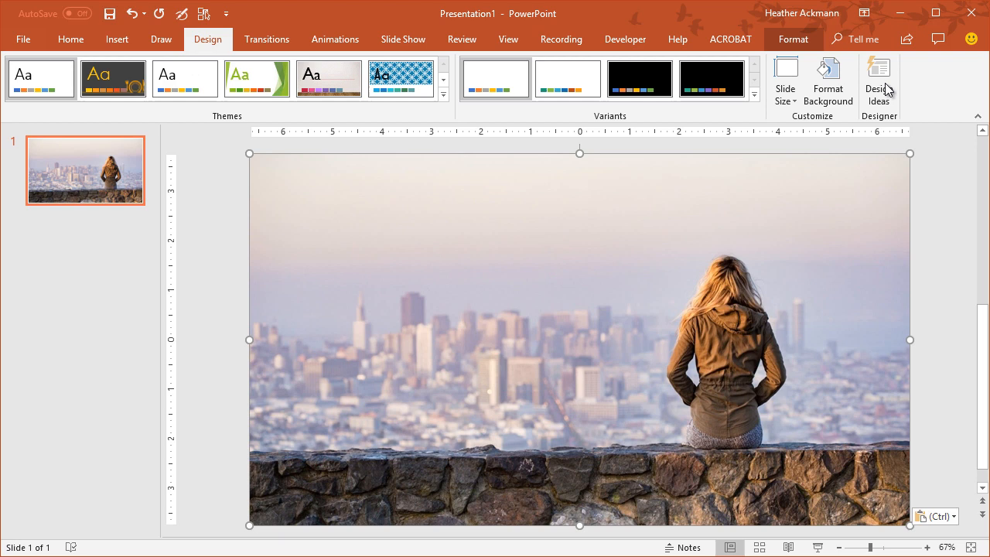
pyautogui.click(878, 80)
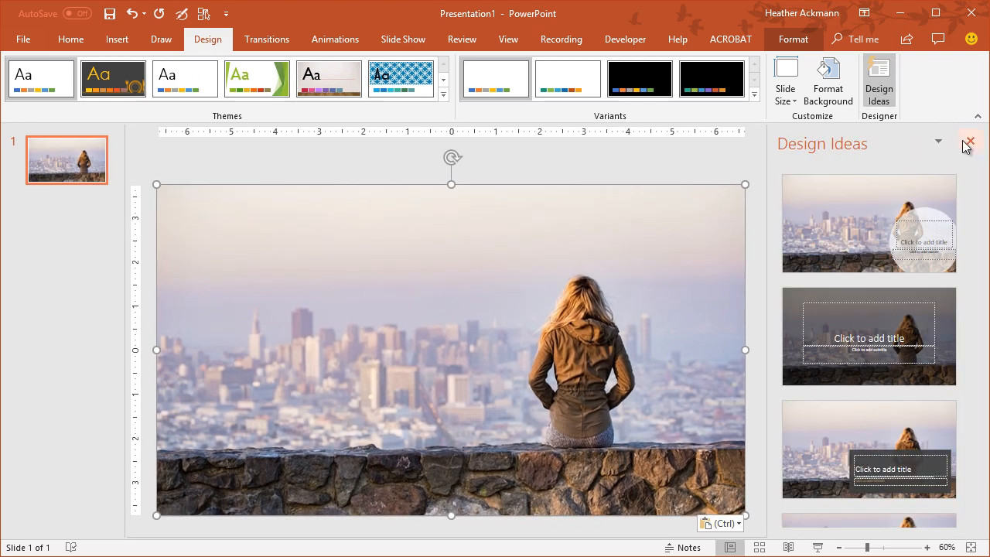
pyautogui.click(969, 141)
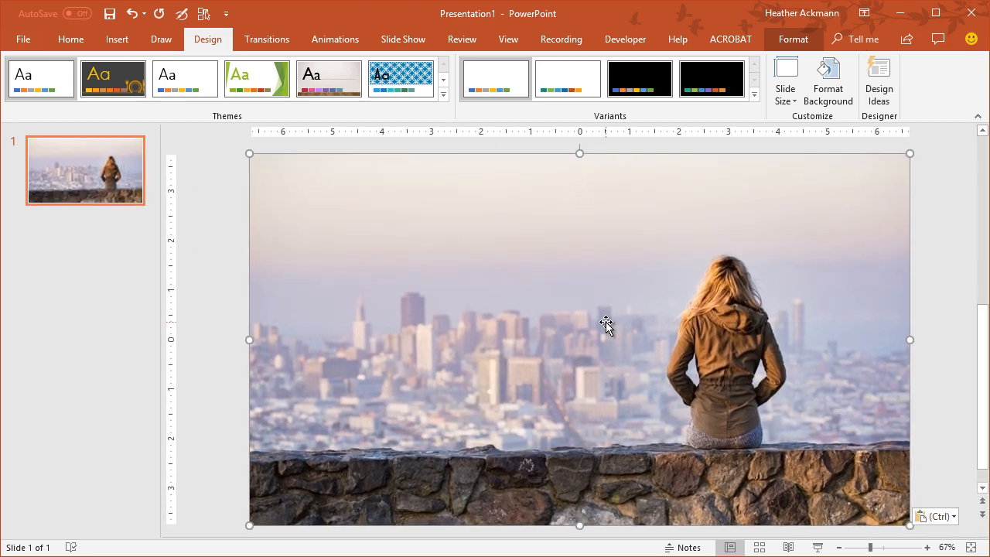